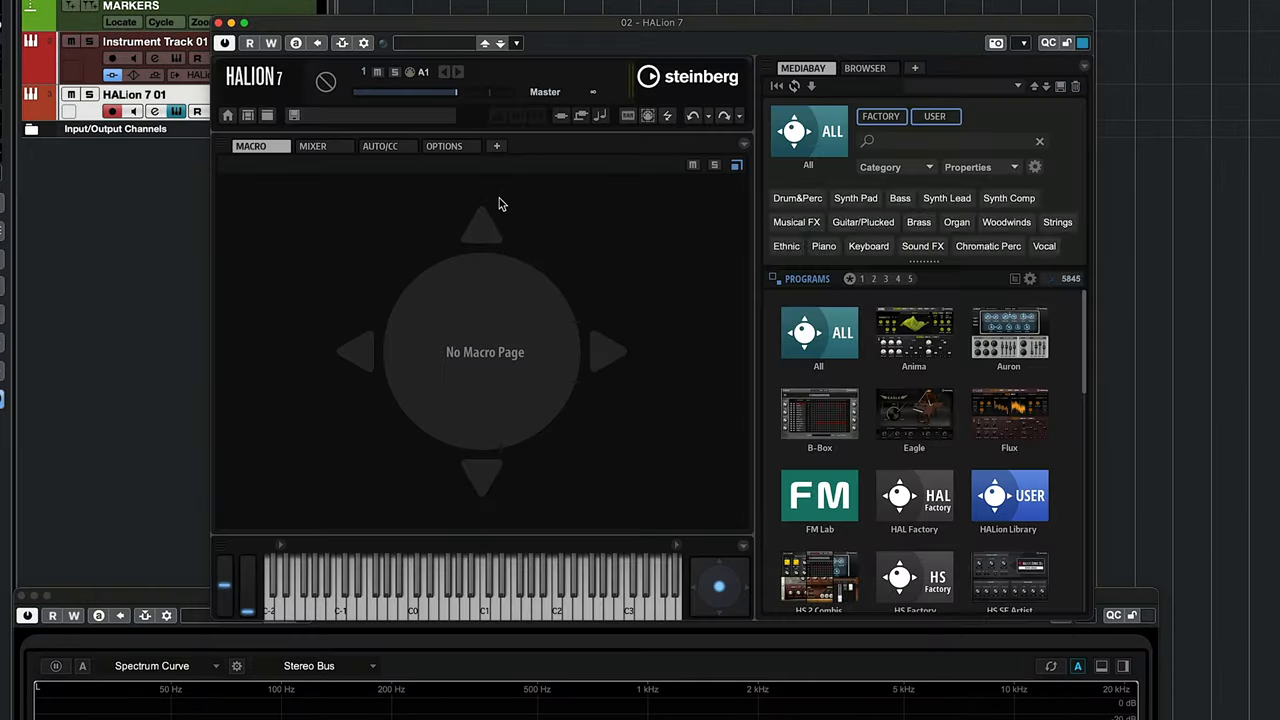
- Open the FM Lab collection to load the Dom Modern FM 808 program
click(819, 497)
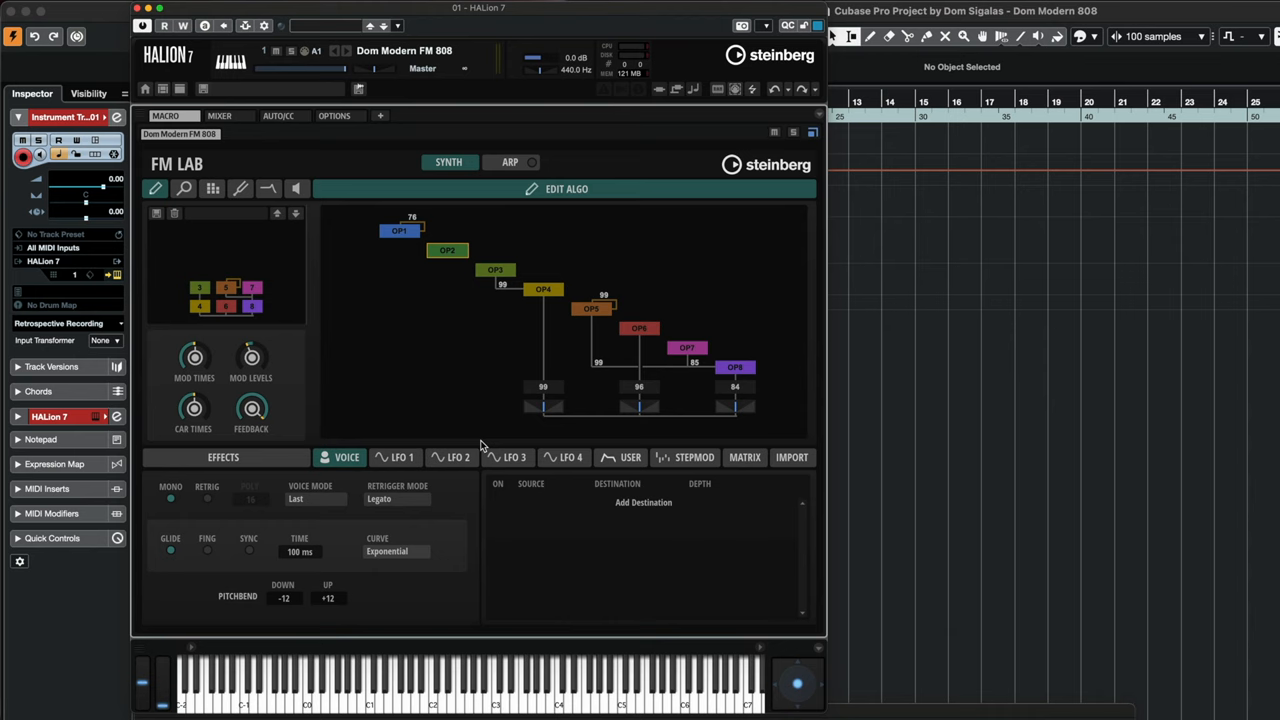
mouse_move(544, 390)
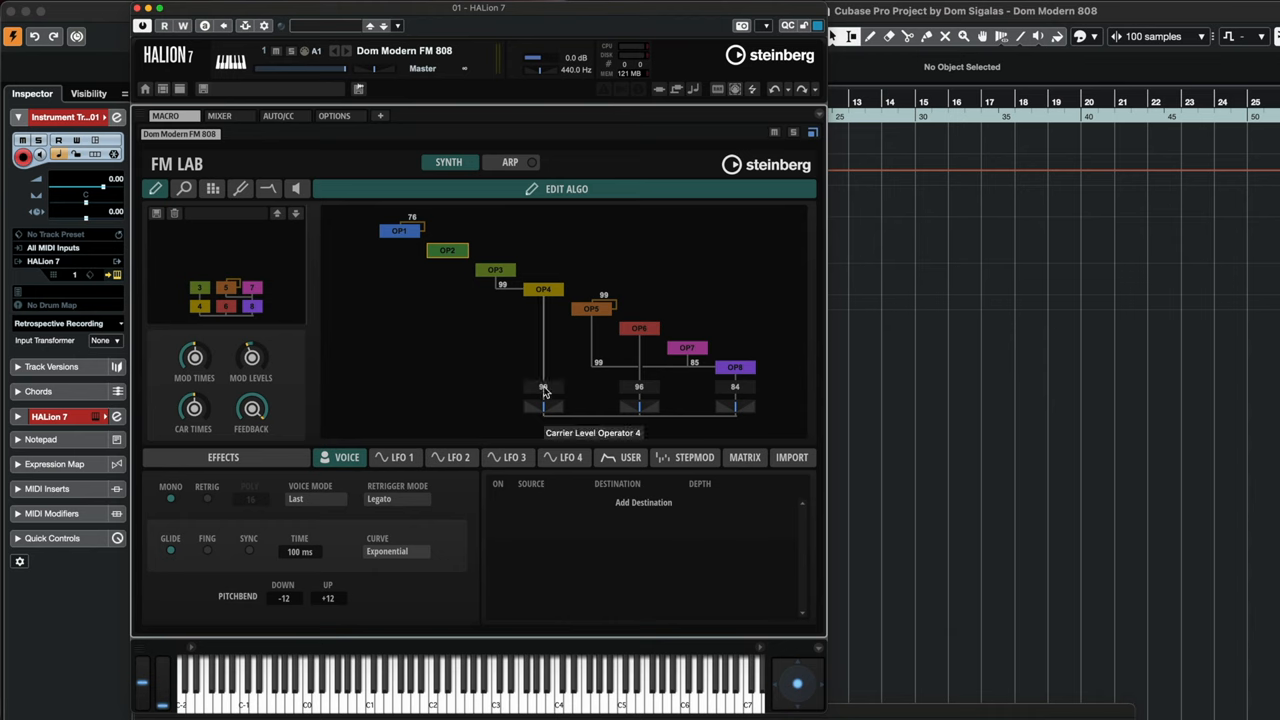
- Drop operator 4 from the carrier outputs and show the oscillator page
drag(543, 388, 543, 395)
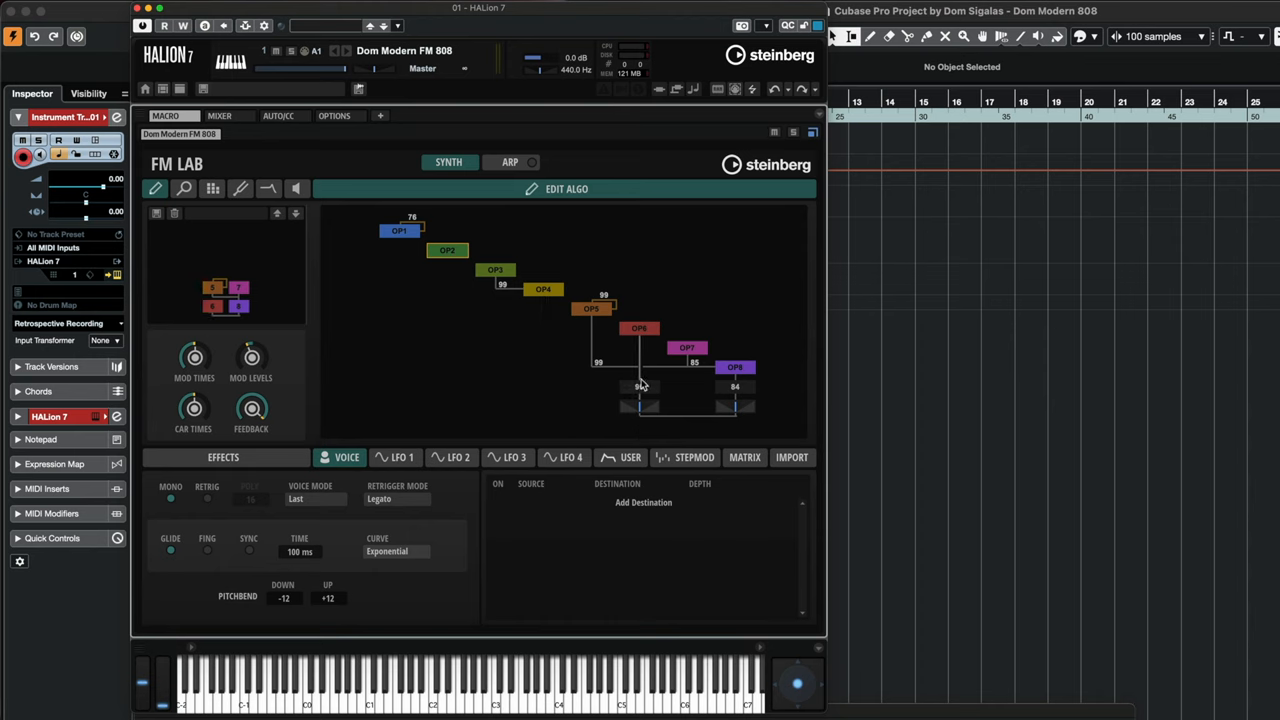
click(212, 189)
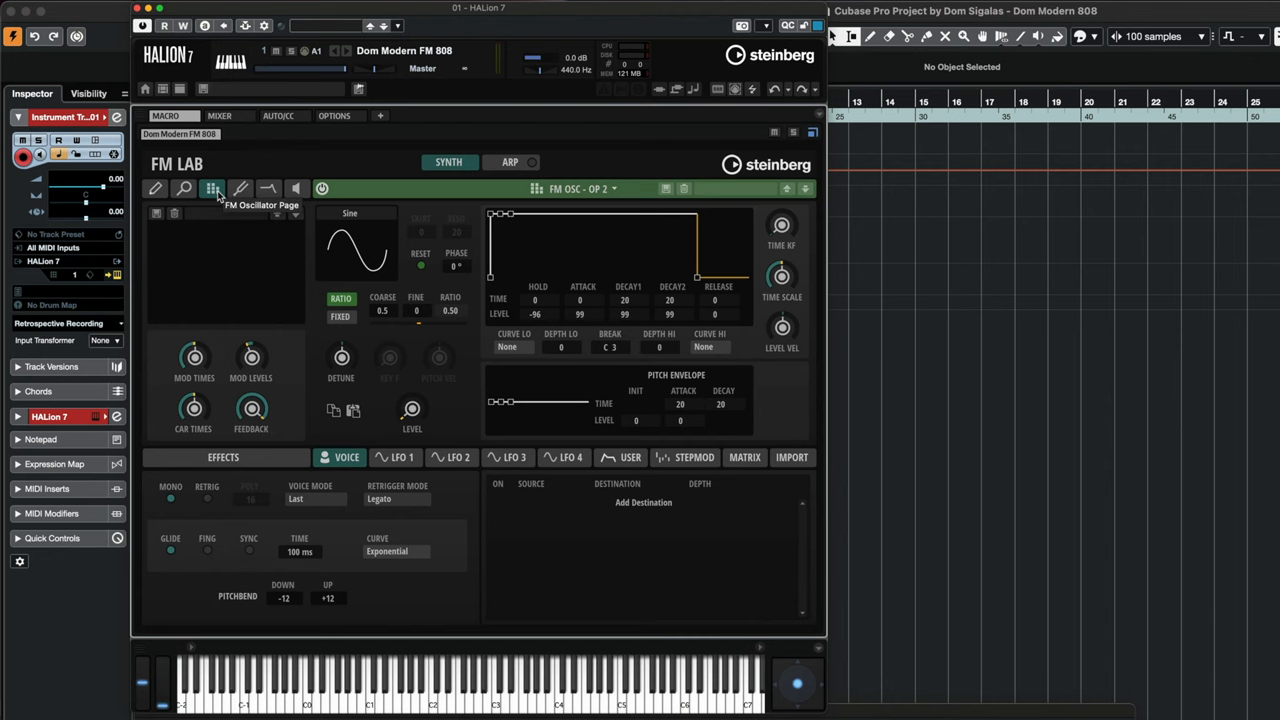
- Select operator 8 from the operator list for editing
click(585, 189)
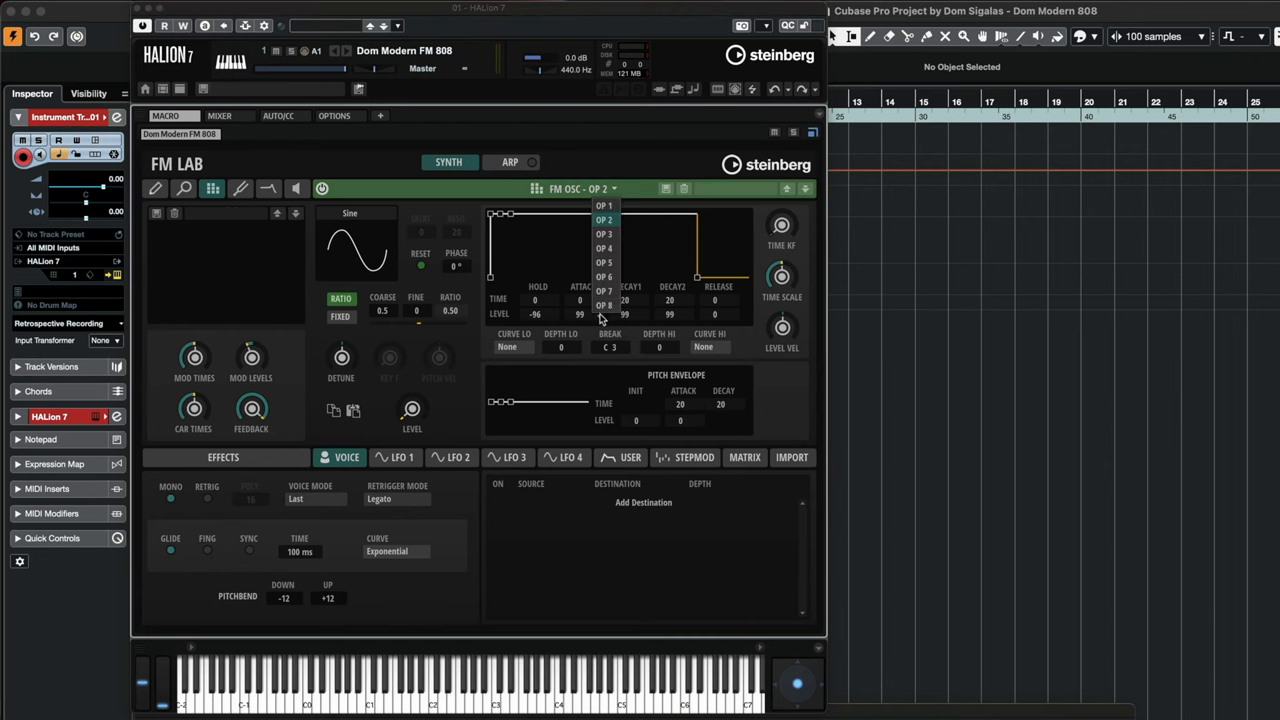
click(604, 305)
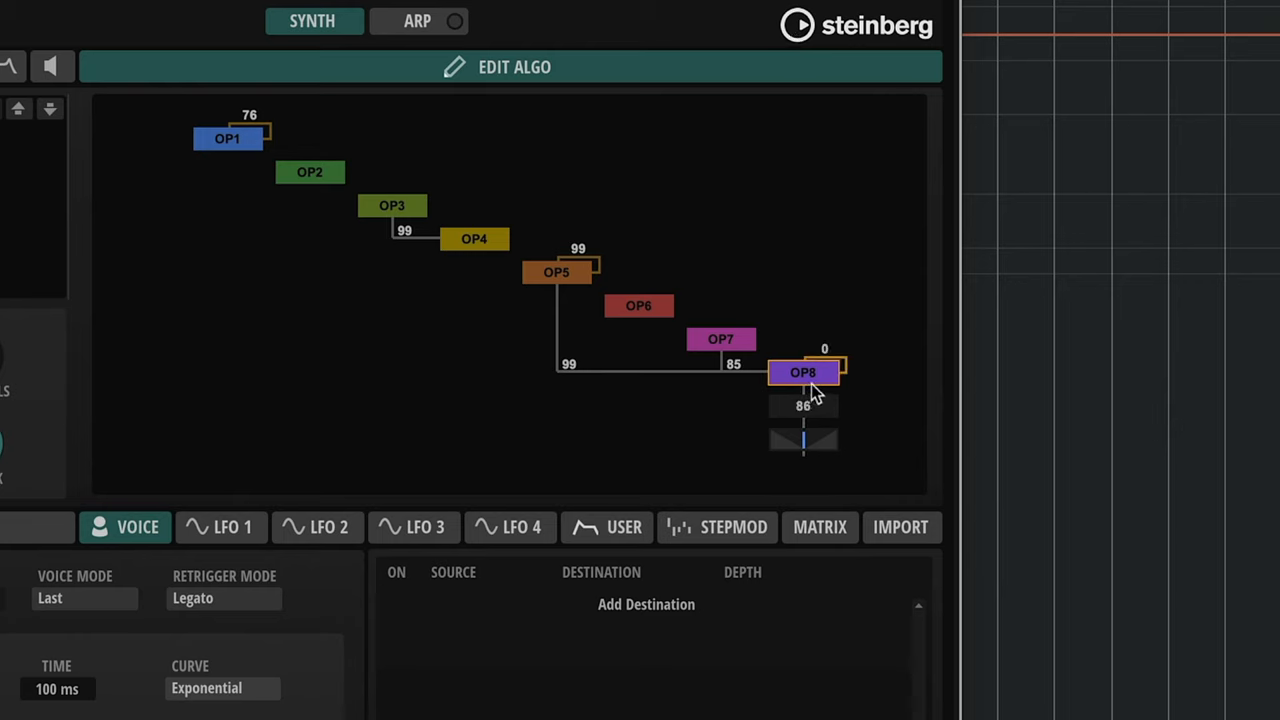
mouse_move(795, 388)
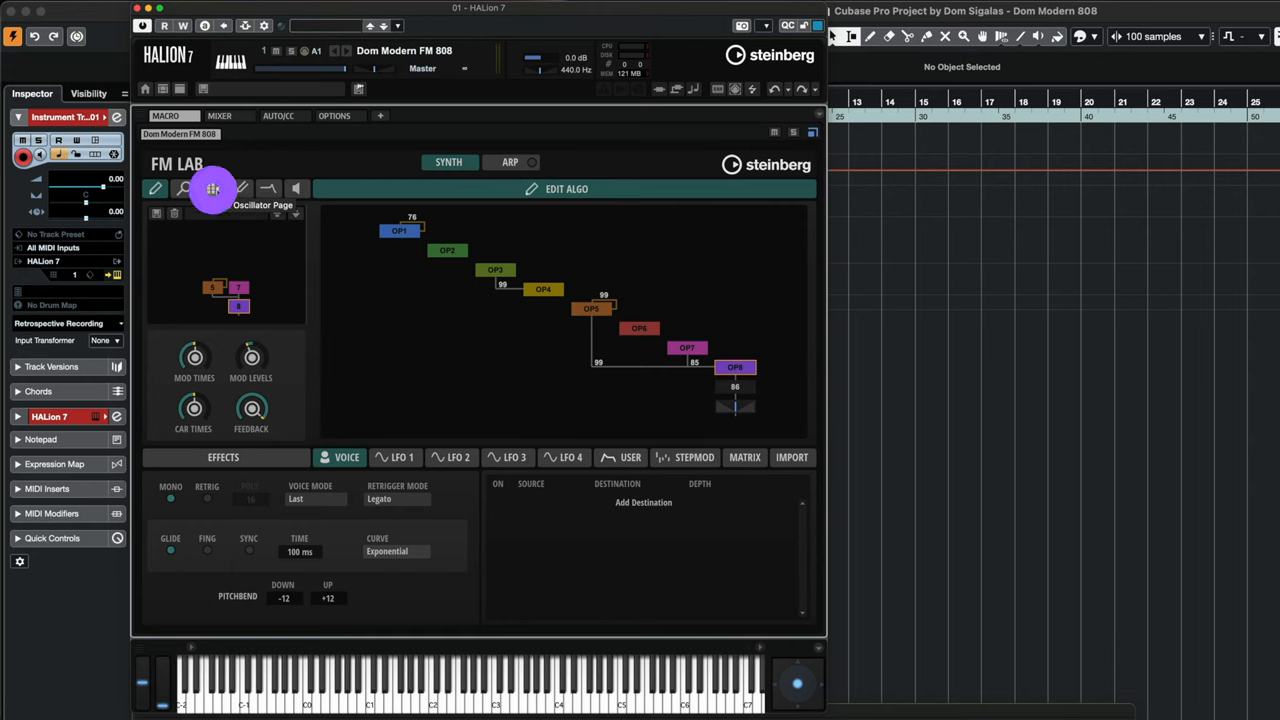
- View operator 8's oscillator settings, then switch to operator 7
click(212, 189)
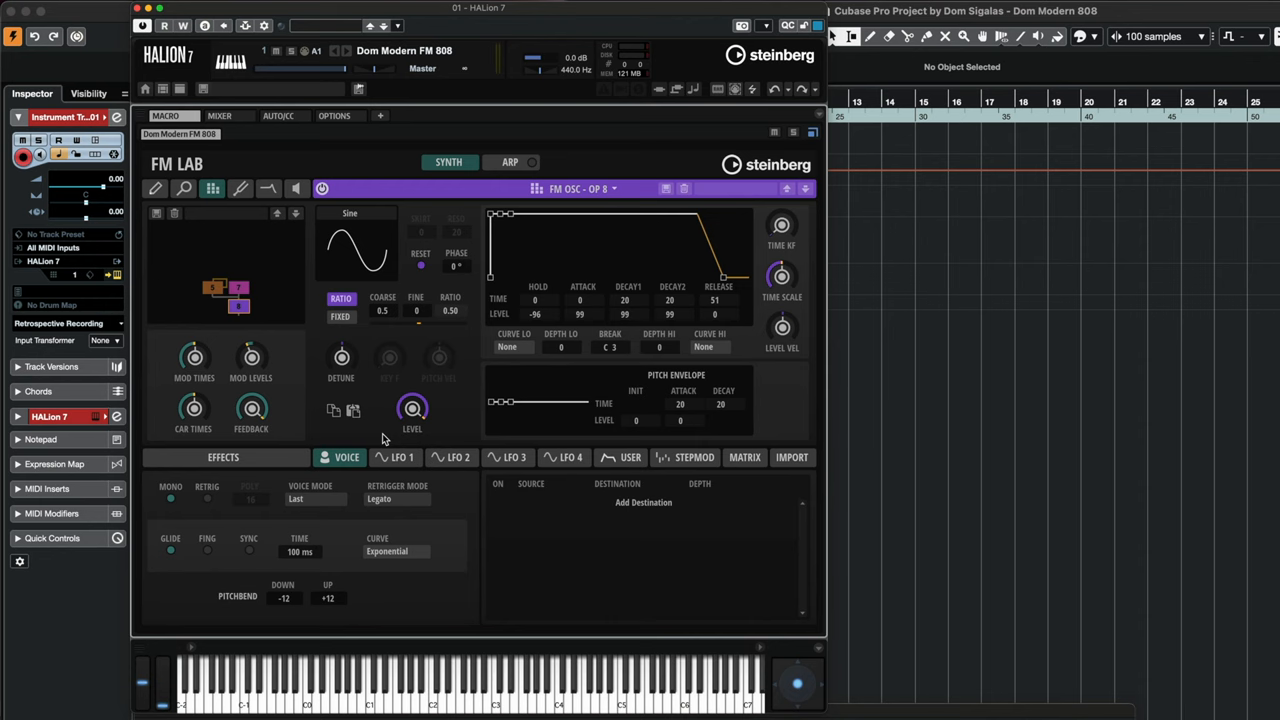
click(238, 288)
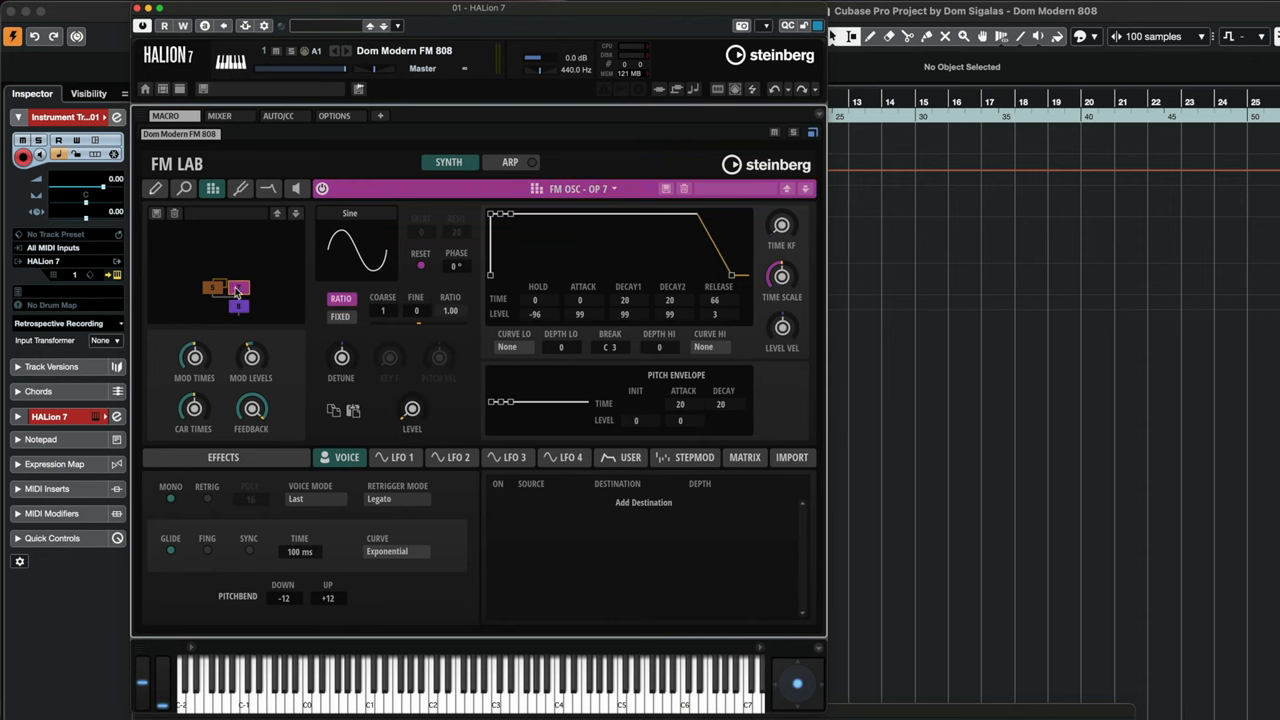